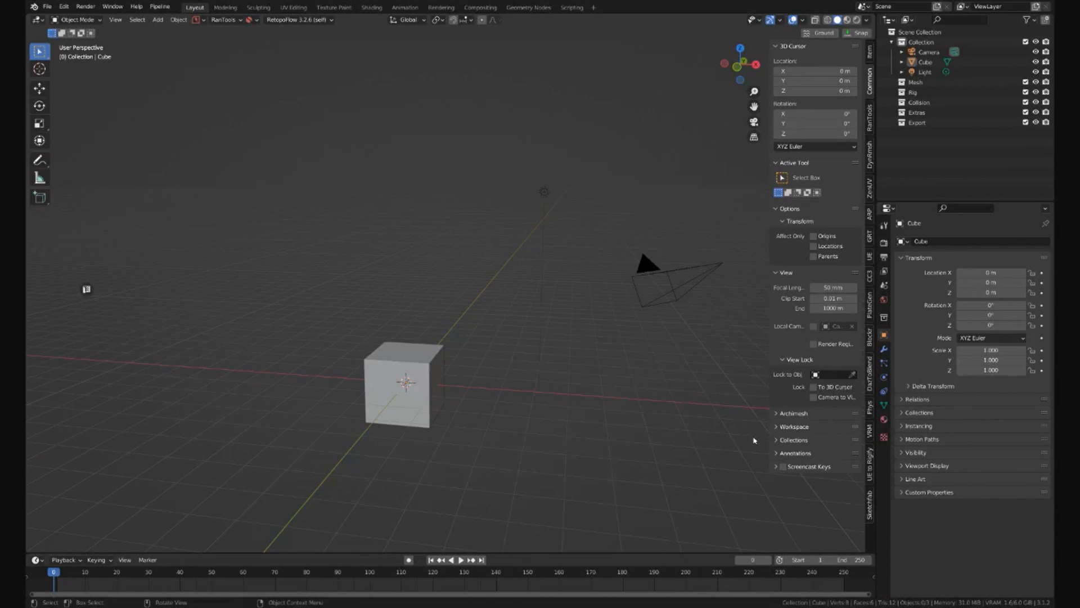
mouse_move(743, 442)
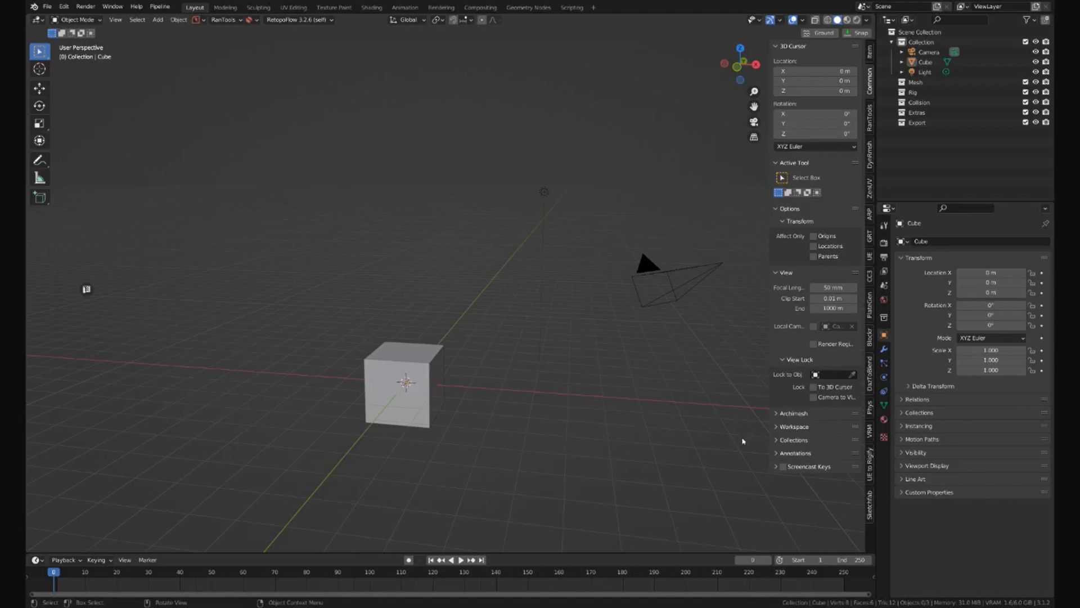
mouse_move(741, 442)
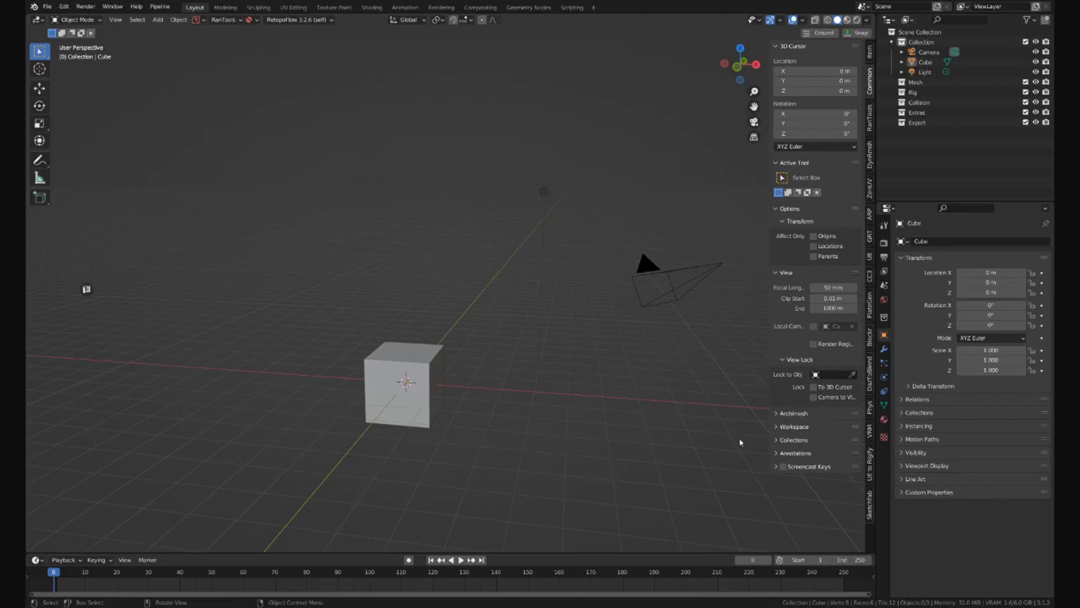
mouse_move(724, 447)
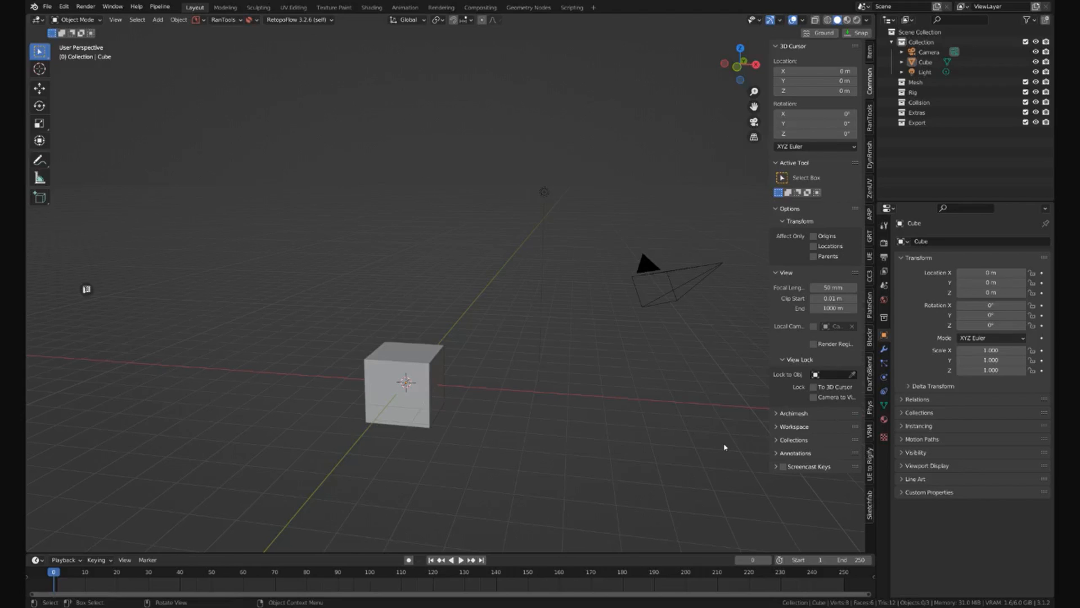
mouse_move(721, 449)
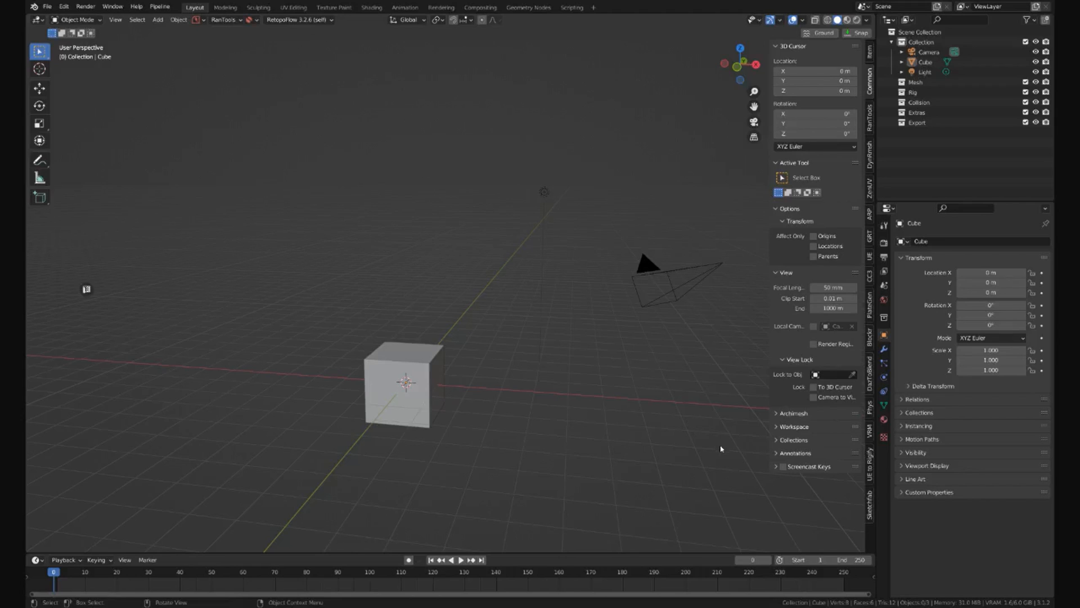
mouse_move(719, 450)
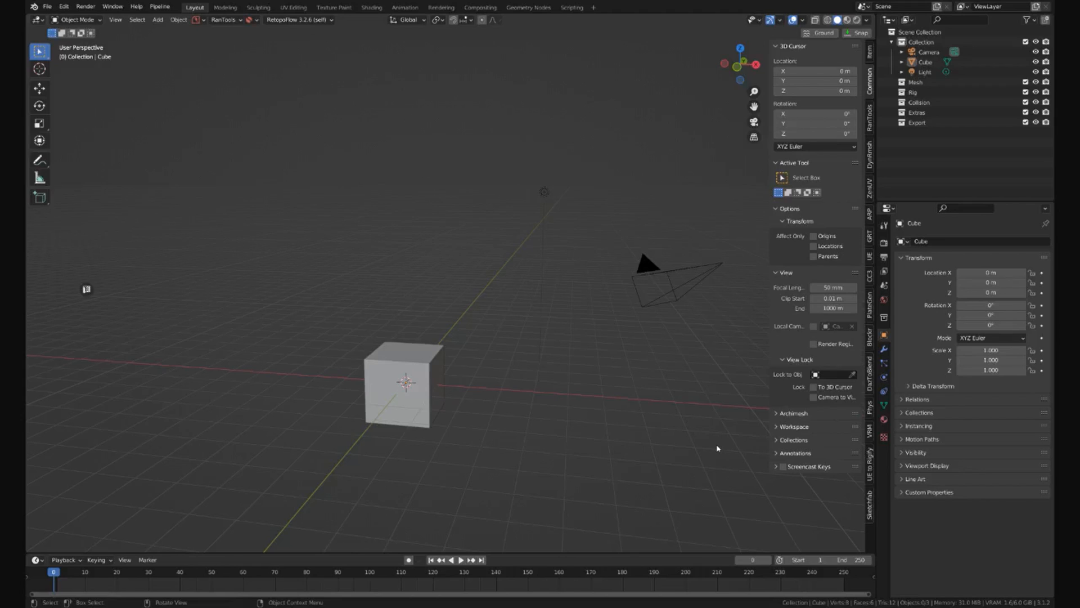
mouse_move(318, 395)
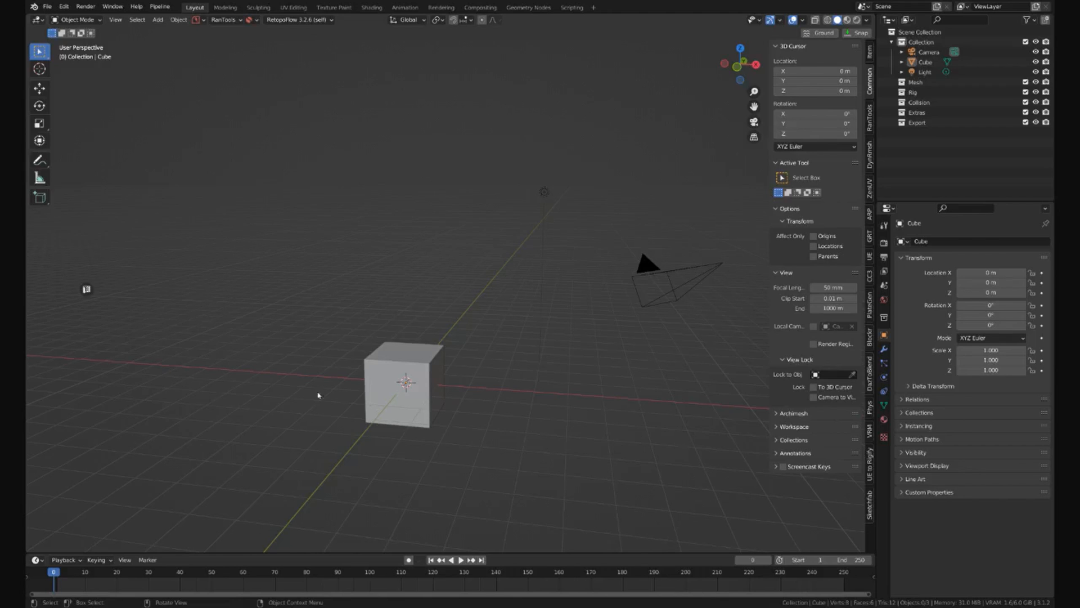
mouse_move(418, 348)
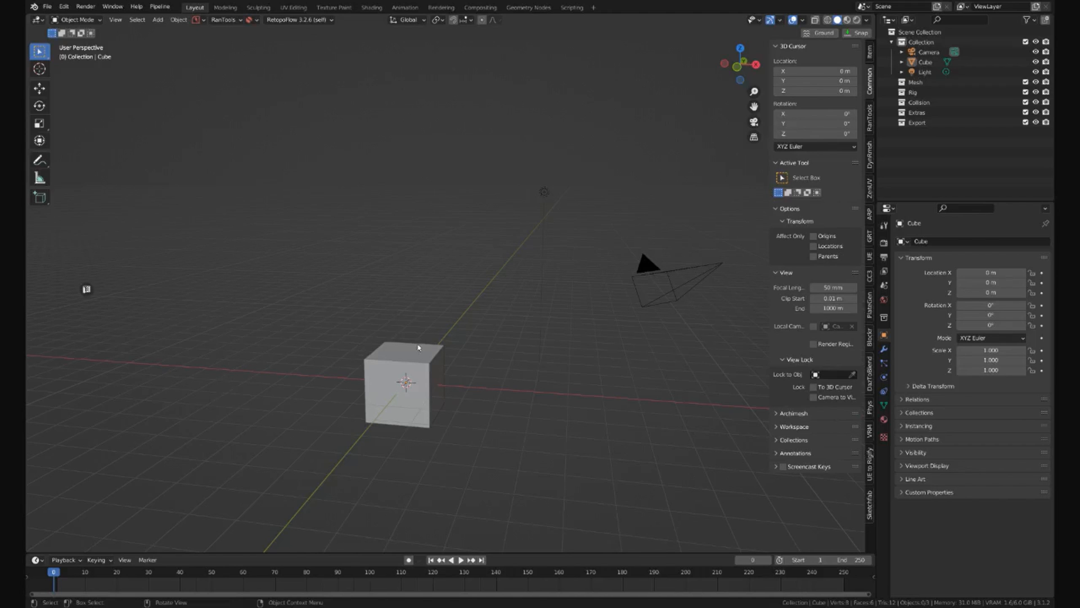
Step: Enable Shadow and Cavity in the solid viewport shading, viewed from front orthographic
key(1)
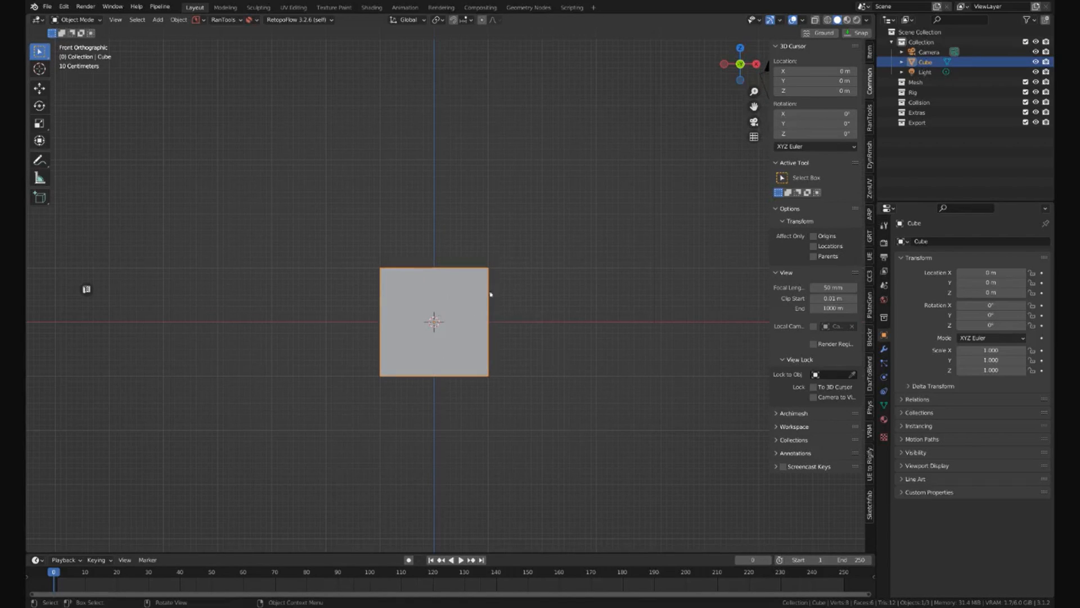
mouse_move(398, 367)
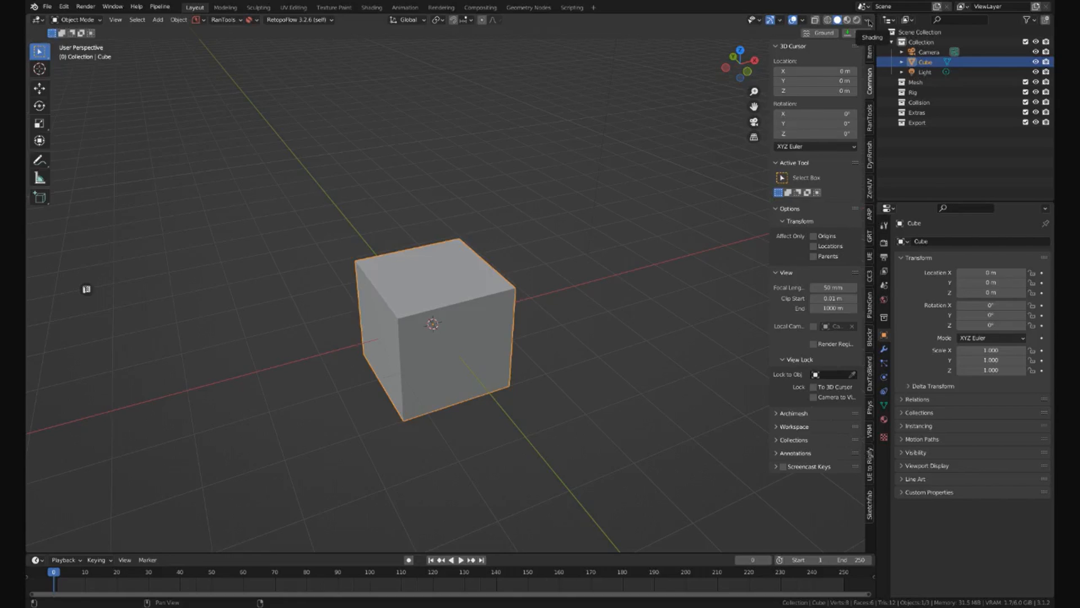
click(870, 21)
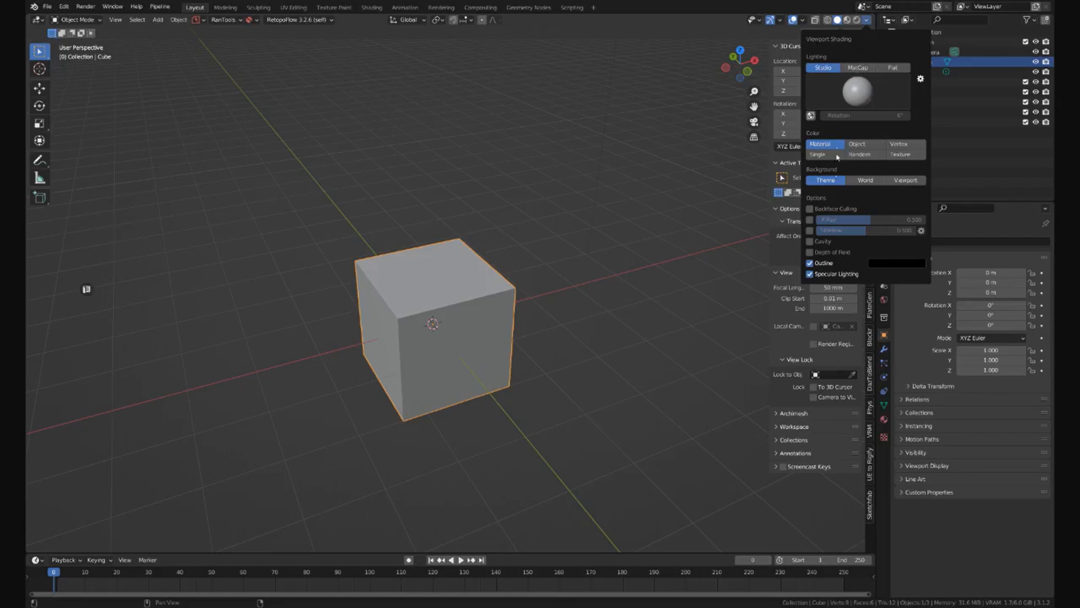
mouse_move(808, 235)
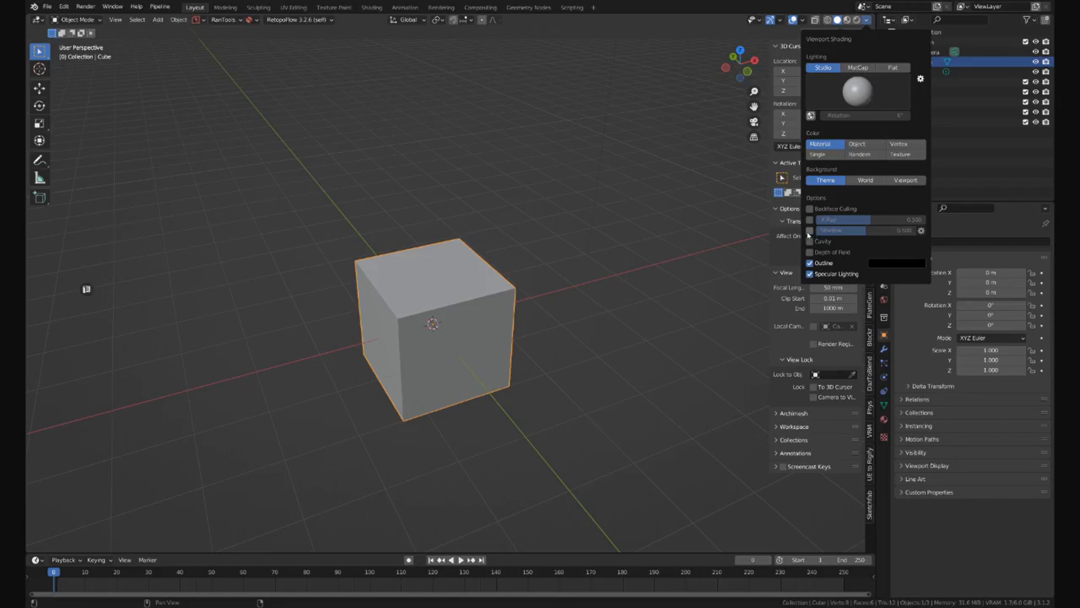
click(809, 230)
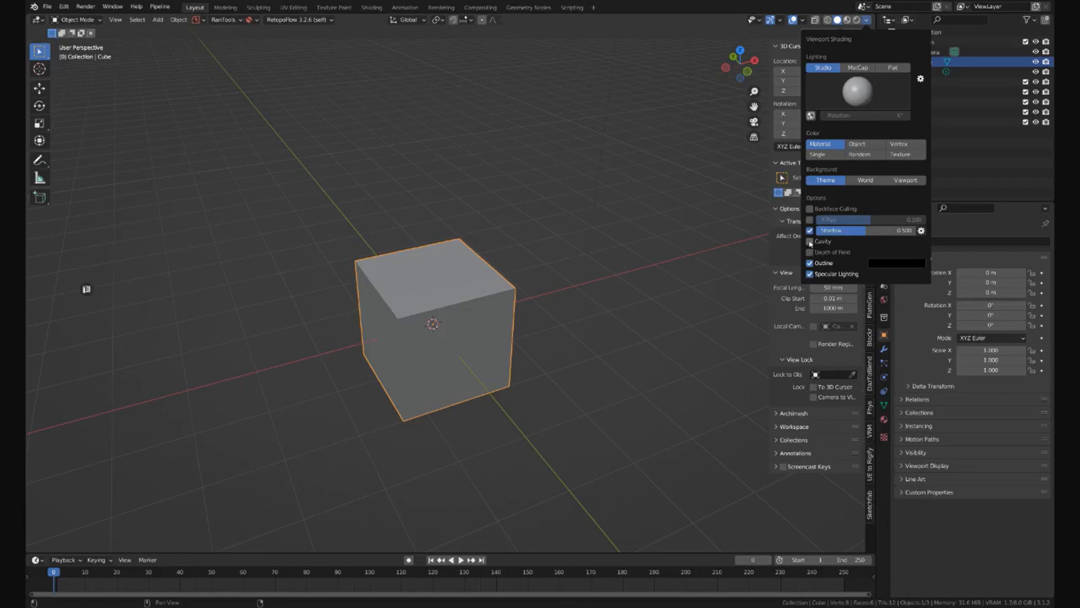
click(811, 241)
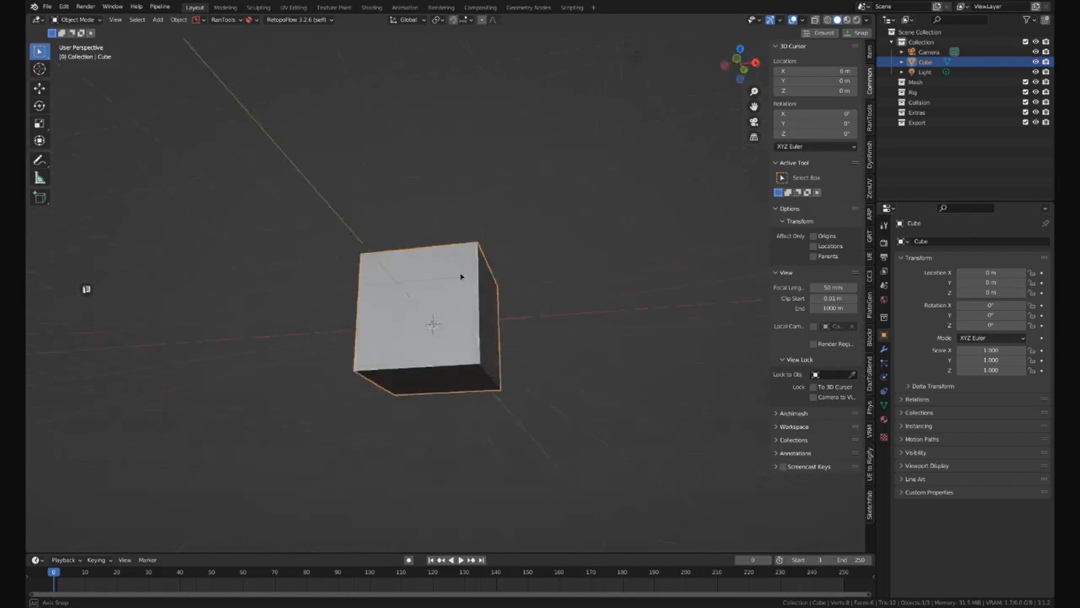
Step: Reshape the cube in Edit Mode into an angular block, then start opening another file
drag(462, 275, 434, 328)
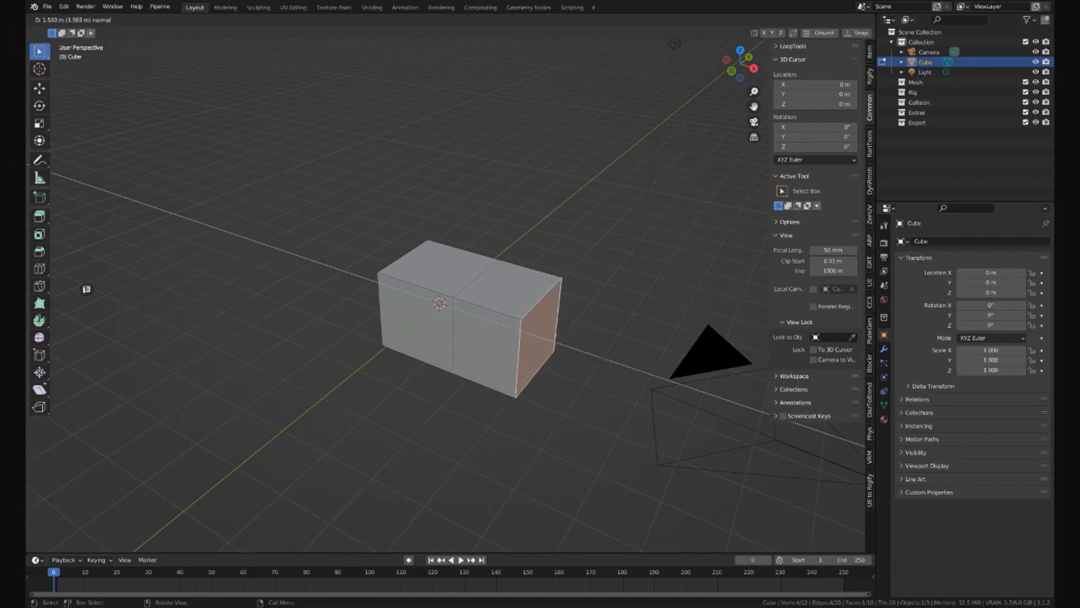
key(Tab)
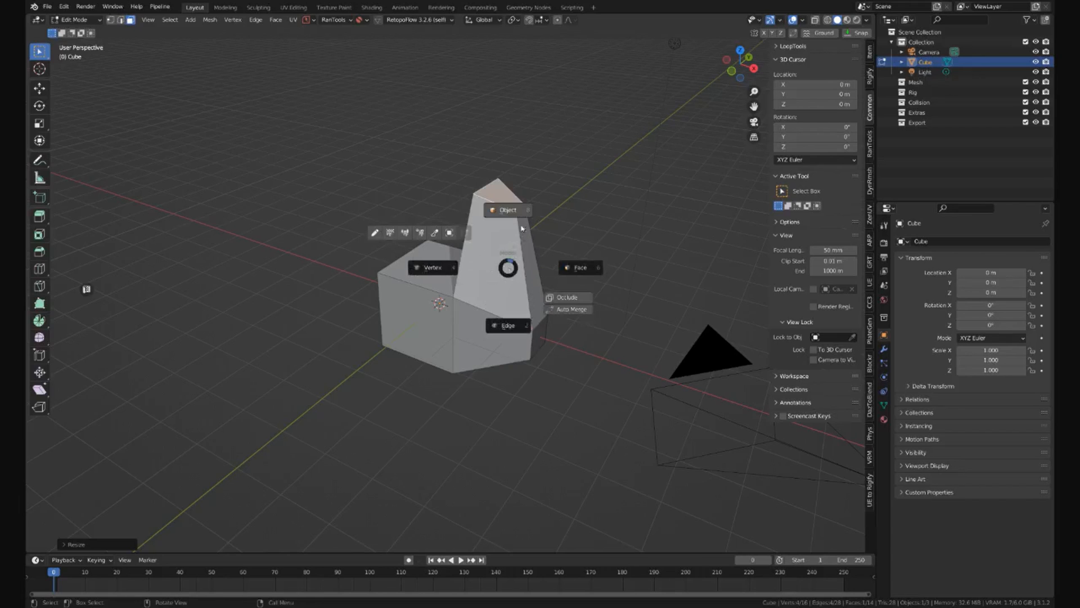
key(Tab)
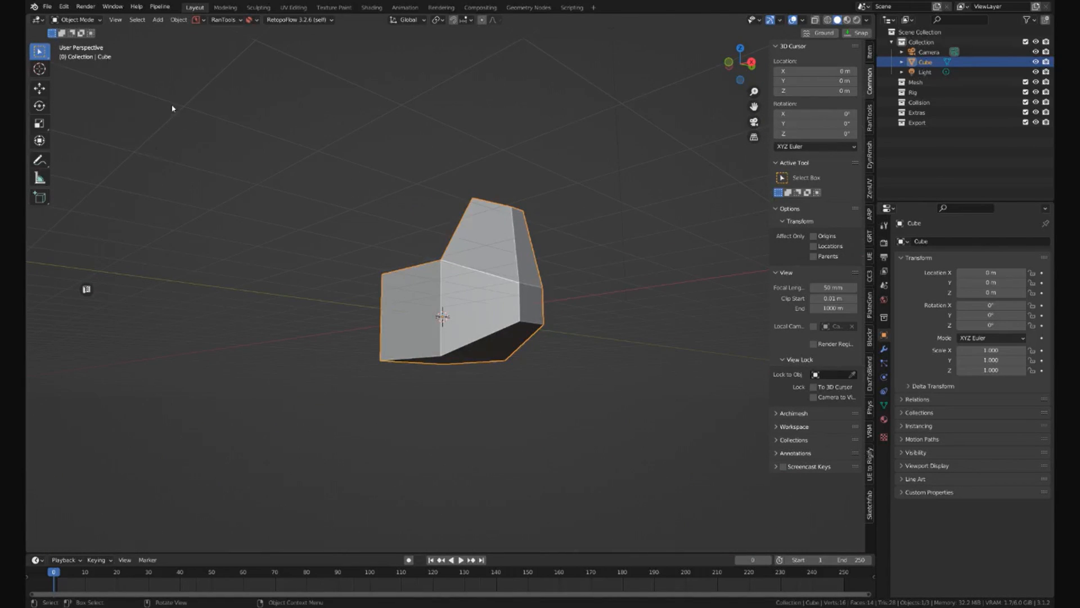
click(48, 7)
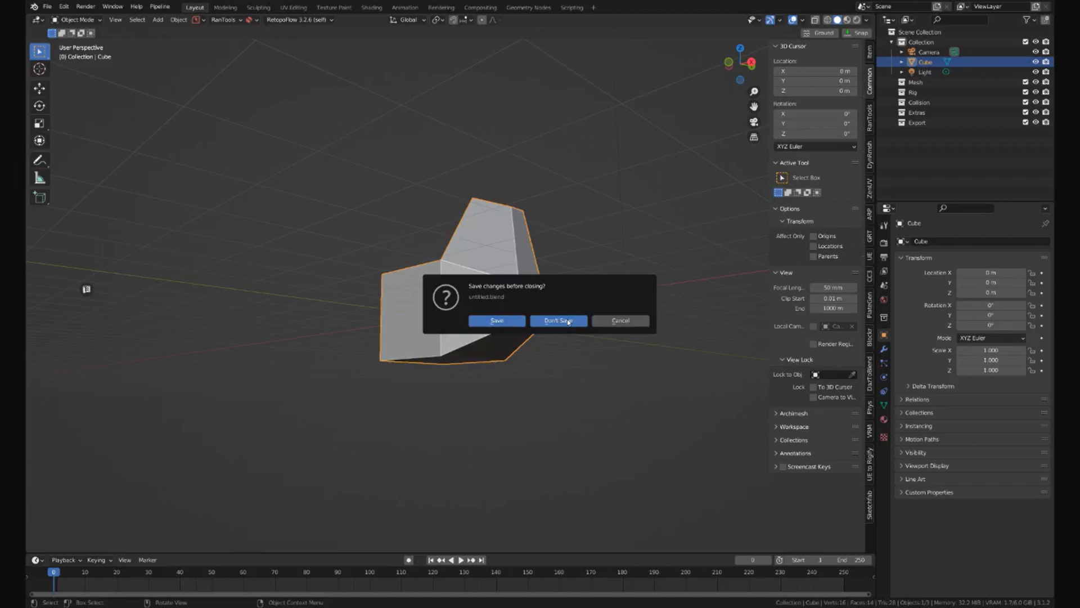
Step: Discard the cube scene's changes and open the low-poly car, orbiting to its front corner
click(558, 321)
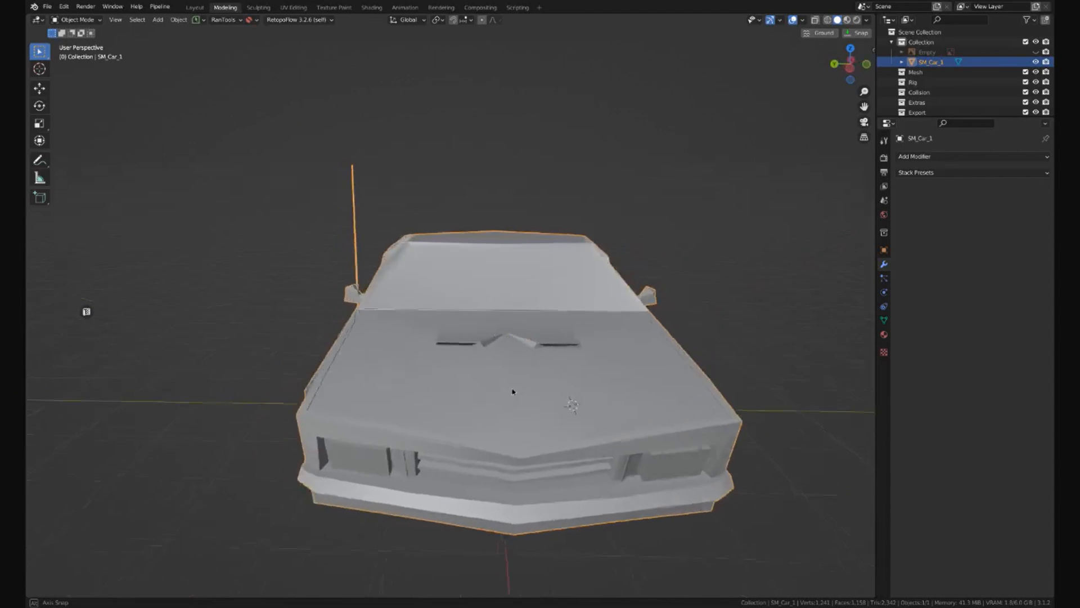
drag(514, 393, 520, 403)
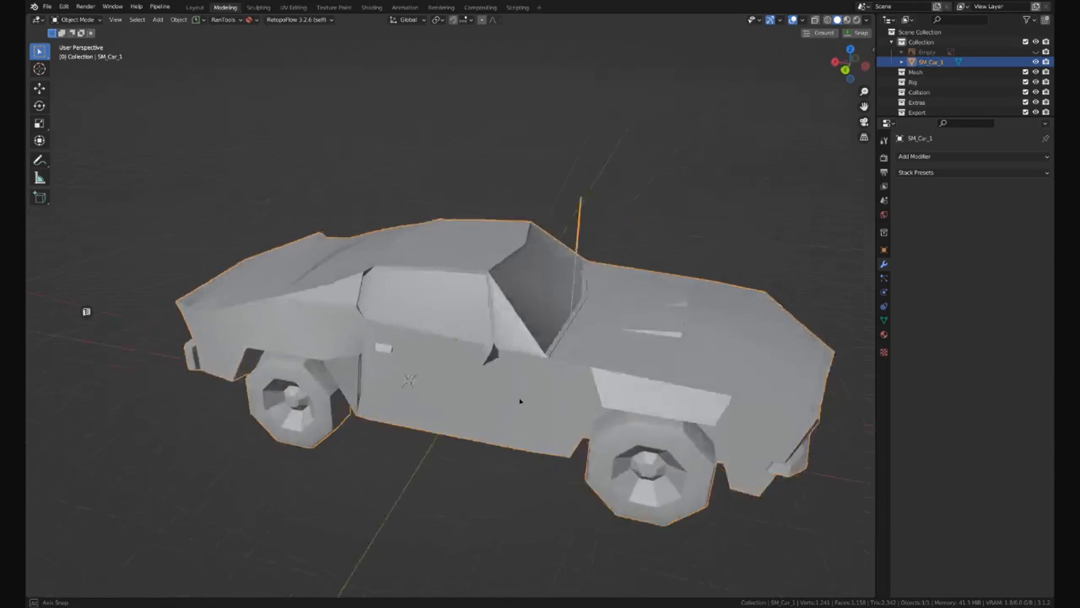
drag(520, 401, 792, 317)
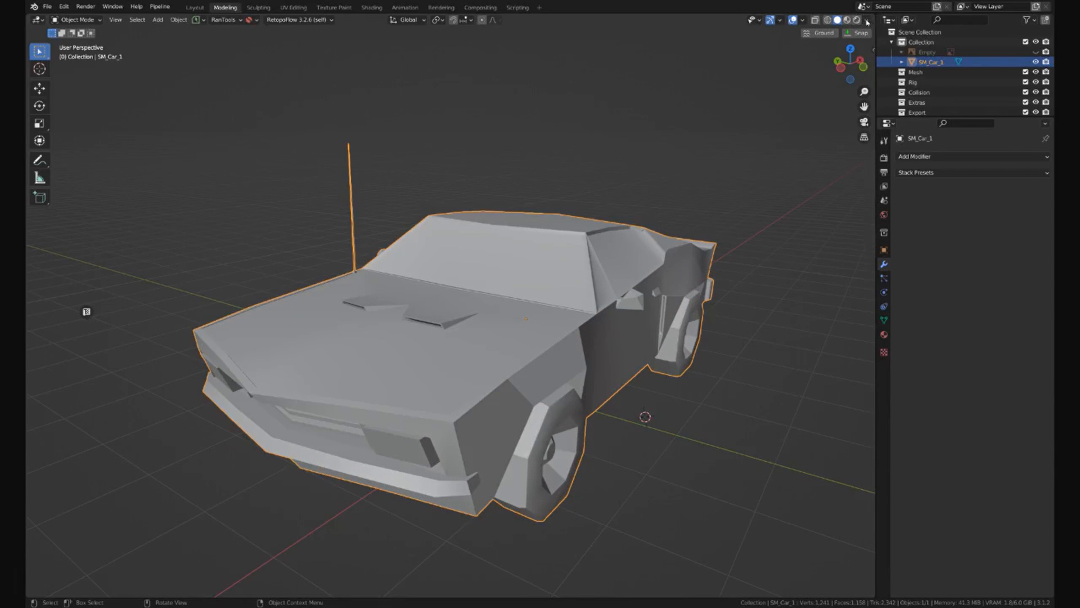
Step: Enable shadow shading in the solid viewport for the car model
click(866, 20)
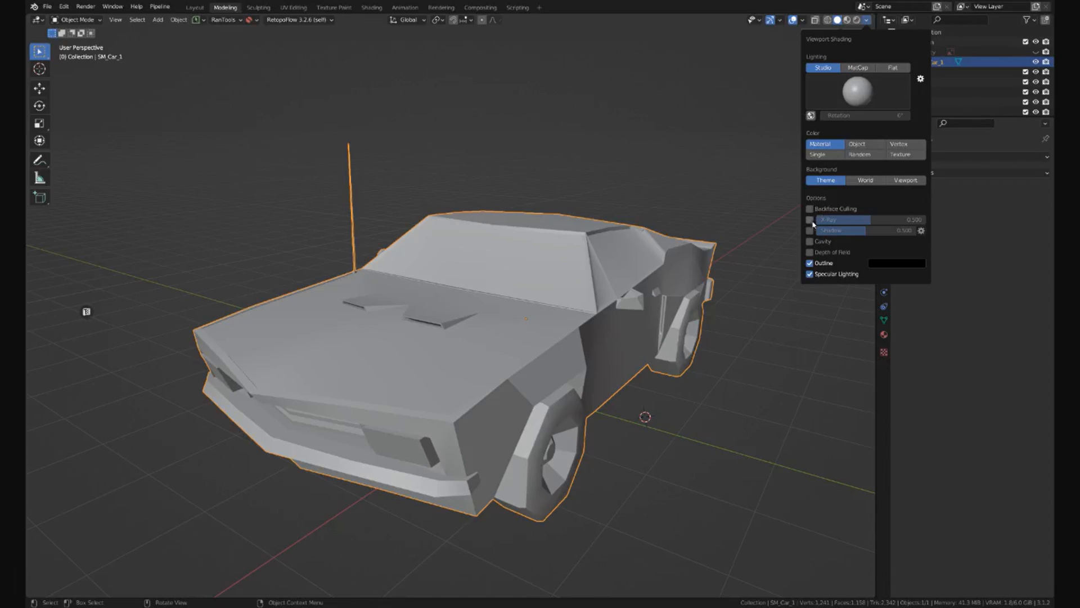
click(811, 241)
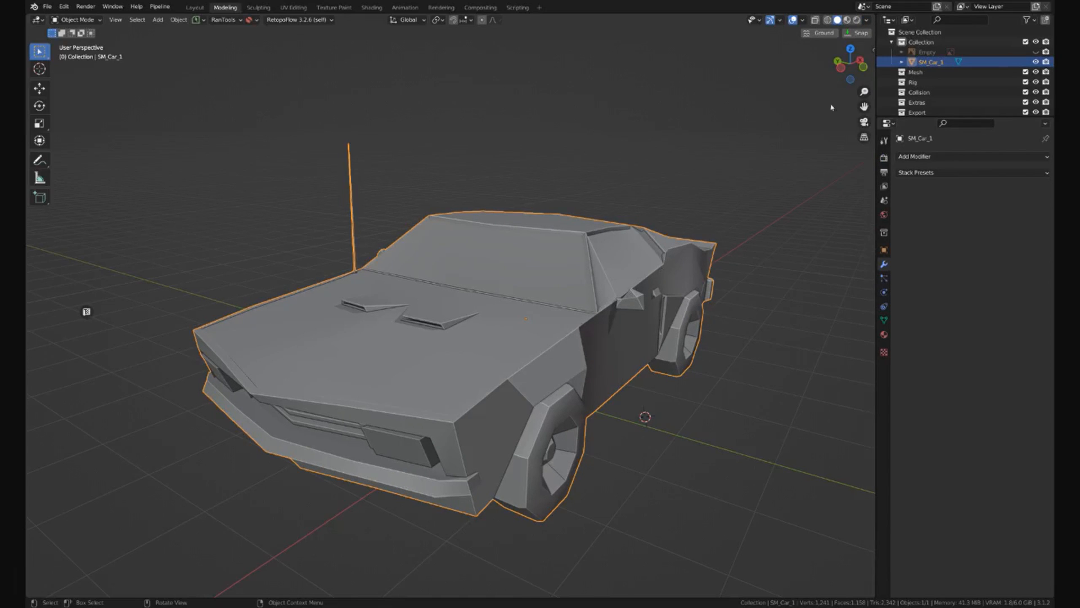
click(867, 19)
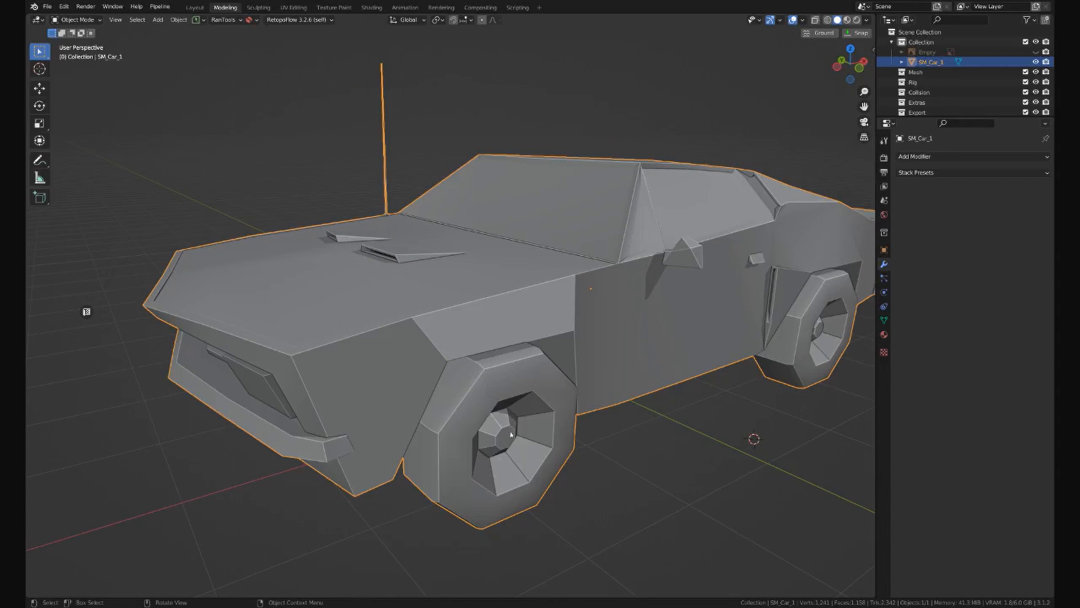
mouse_move(526, 448)
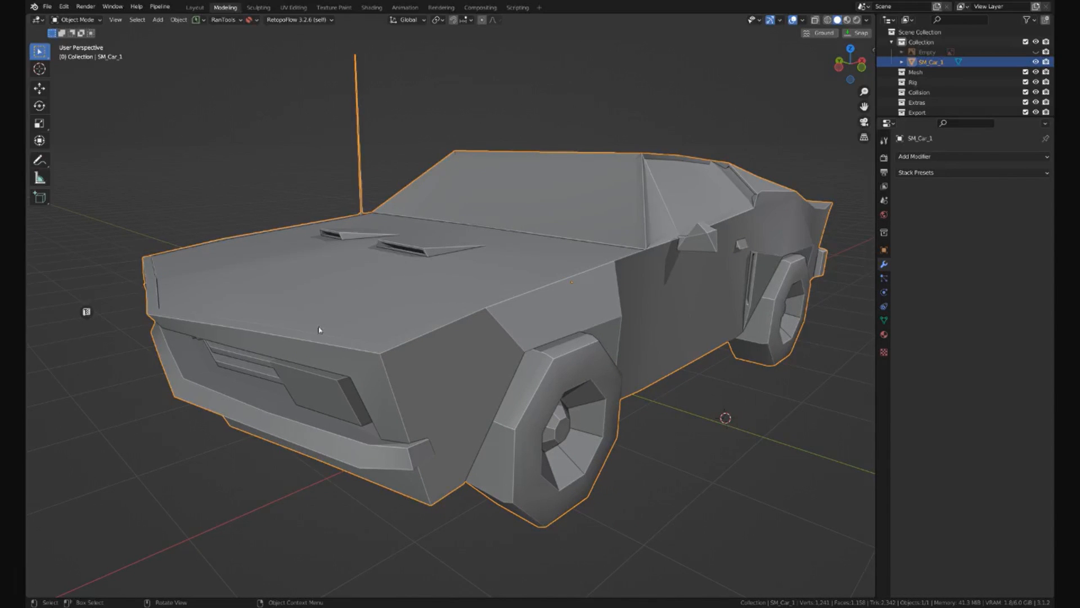
mouse_move(425, 276)
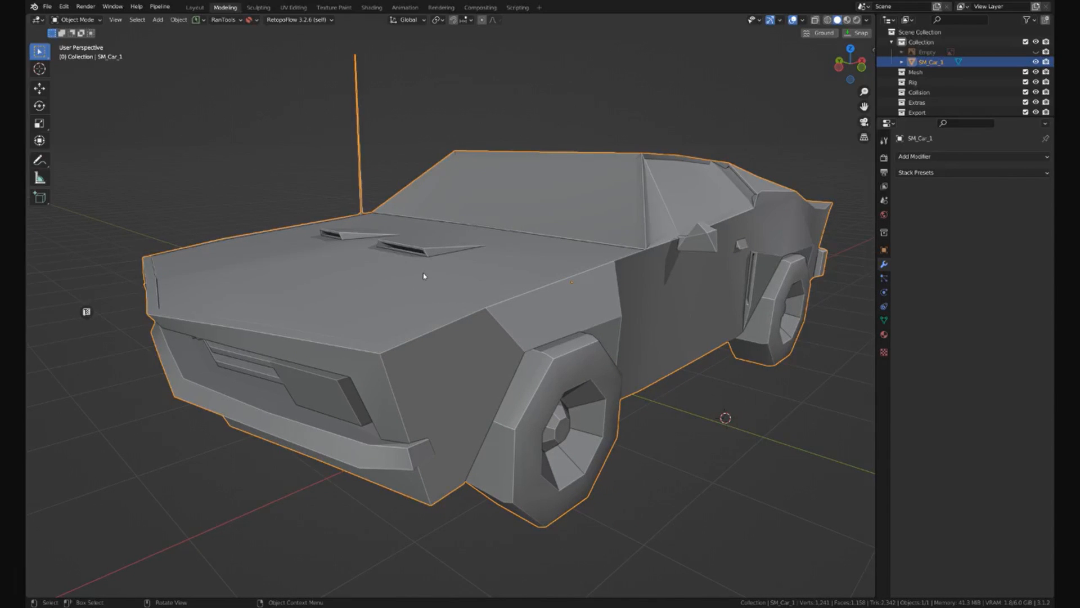
drag(424, 276, 524, 324)
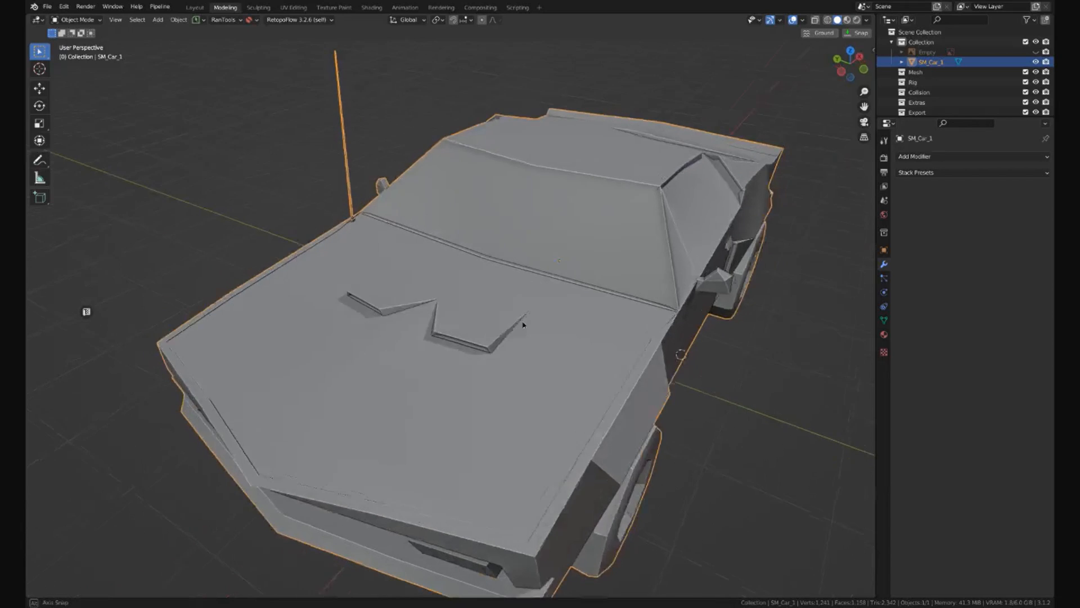